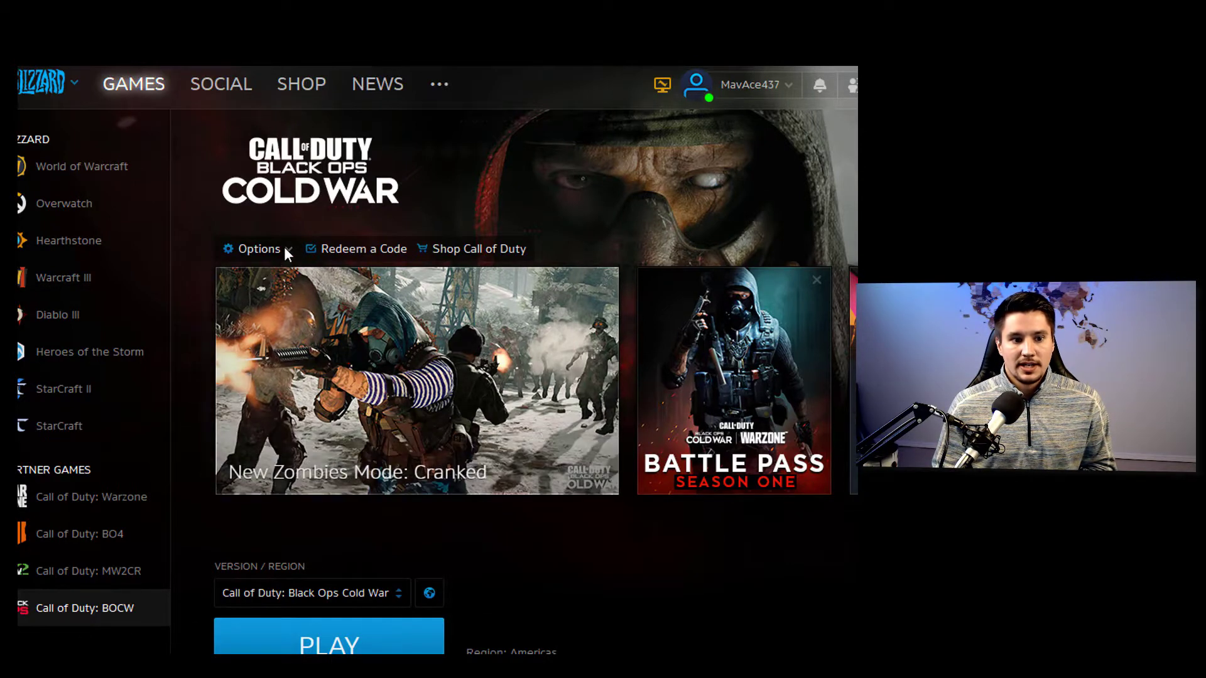
{"action": "mouse_move", "coordinate": [262, 334]}
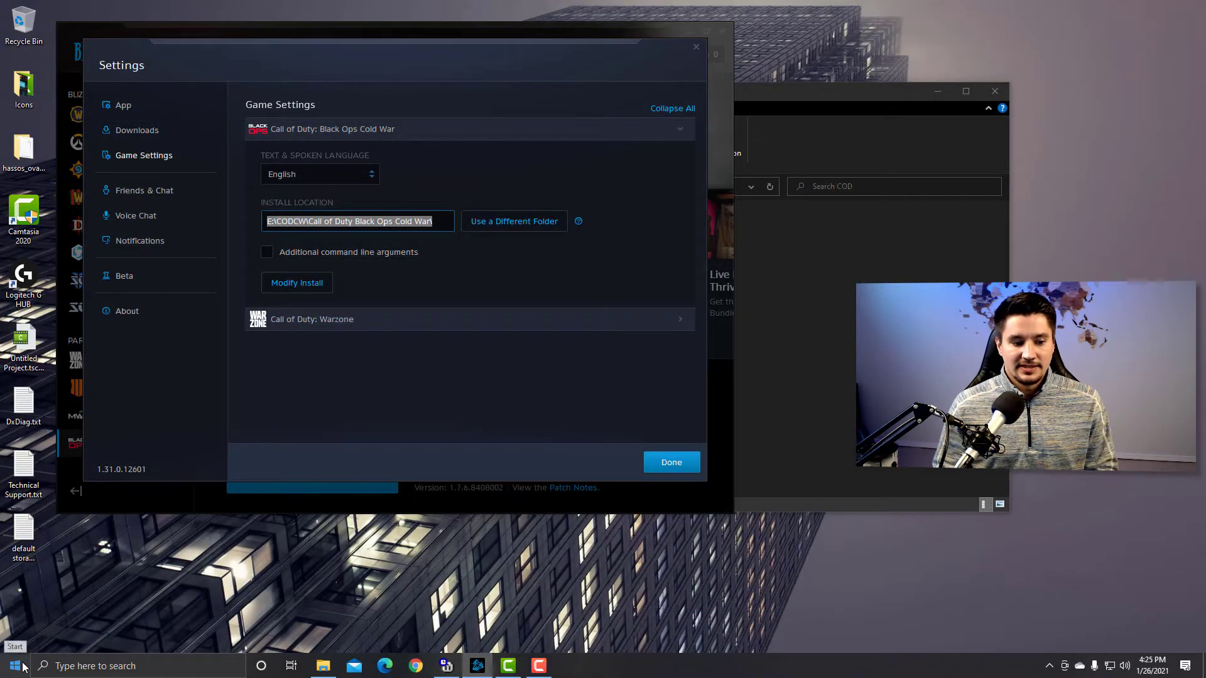
- Copy the Call of Duty Black Ops Cold War folder from E:\CODCW into D:\COD
{"action": "left_click", "coordinate": [11, 665]}
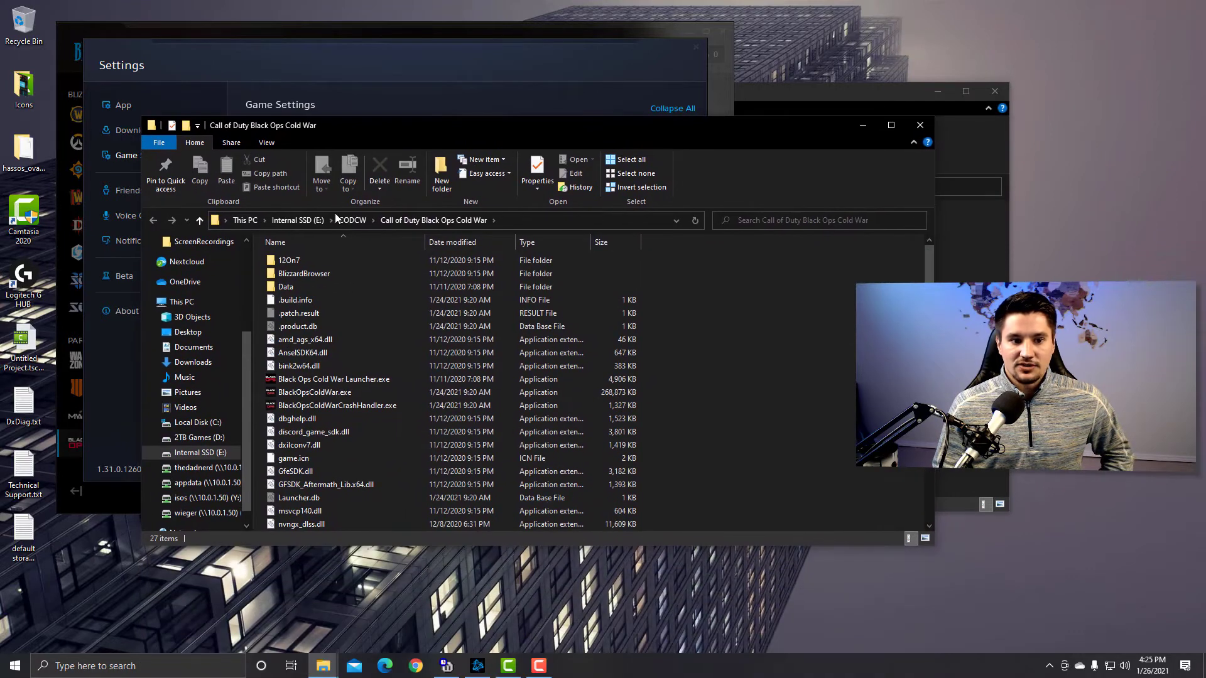
{"action": "left_click", "coordinate": [351, 220]}
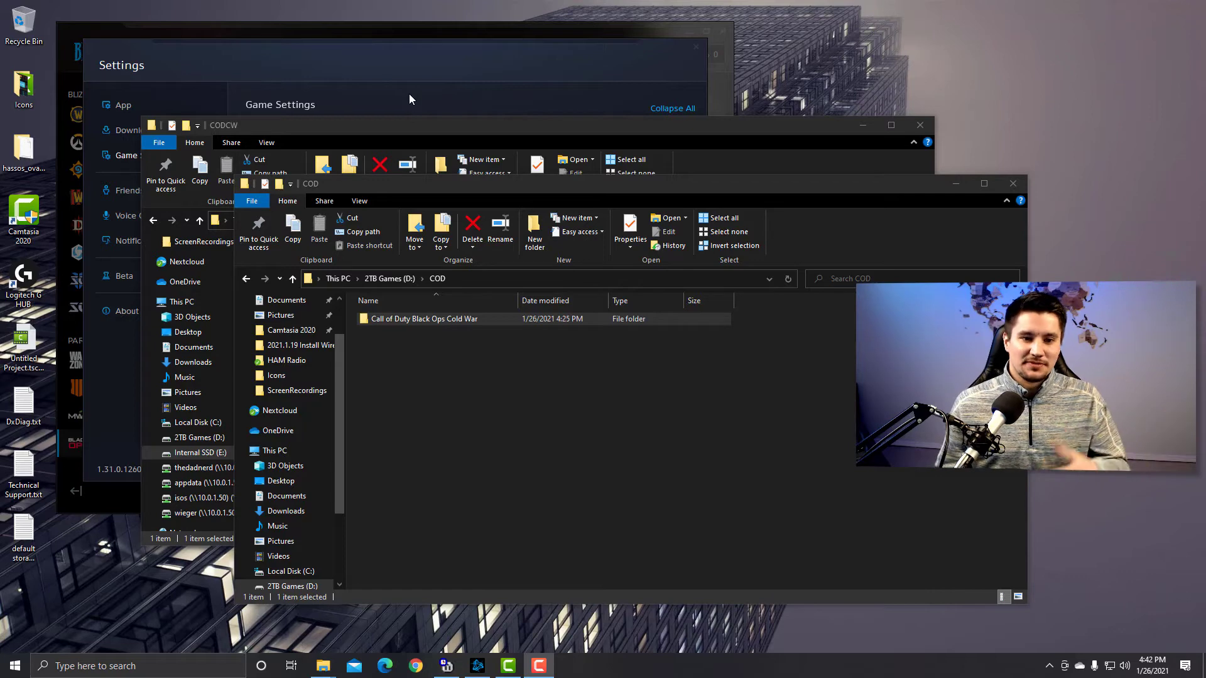
- Point the install location at the Call of Duty Black Ops Cold War folder inside D:\COD
{"action": "left_click", "coordinate": [423, 318]}
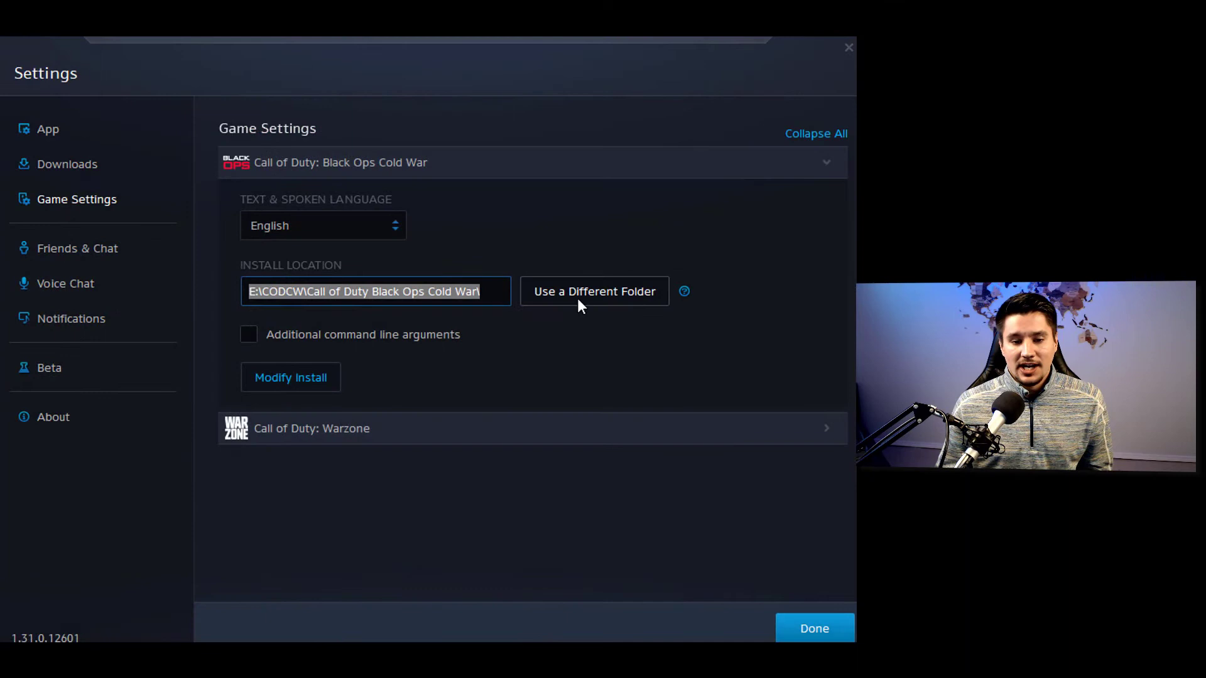
{"action": "left_click", "coordinate": [593, 290]}
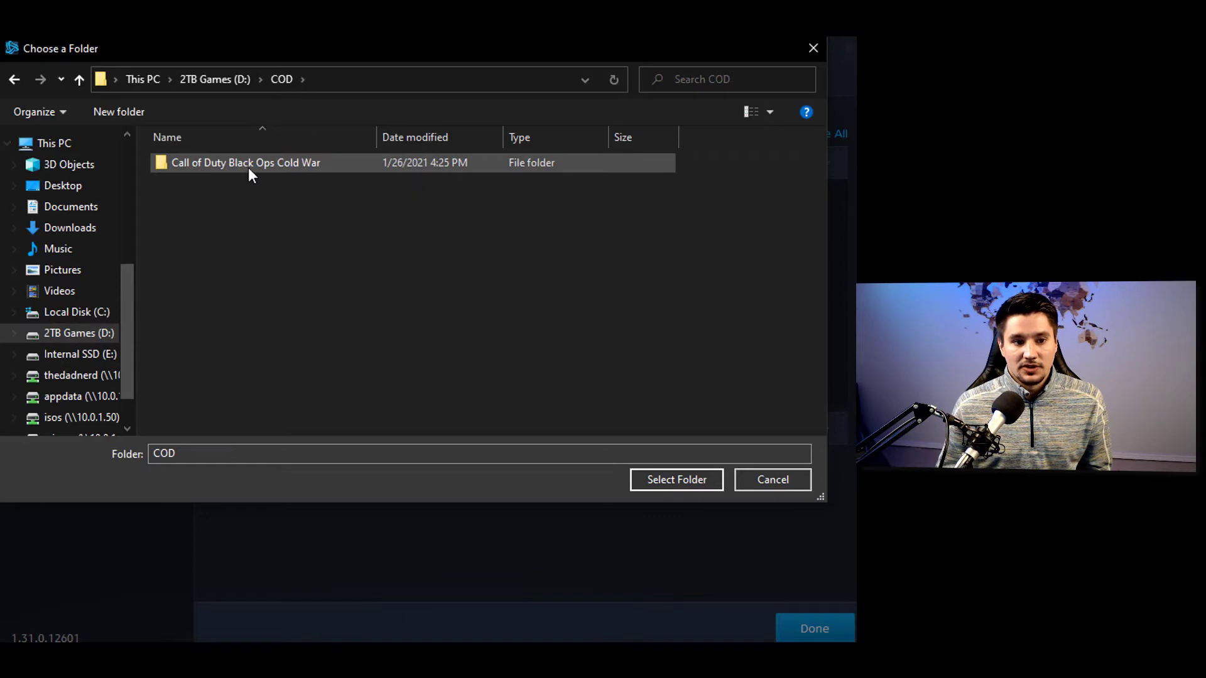
{"action": "left_click", "coordinate": [245, 163]}
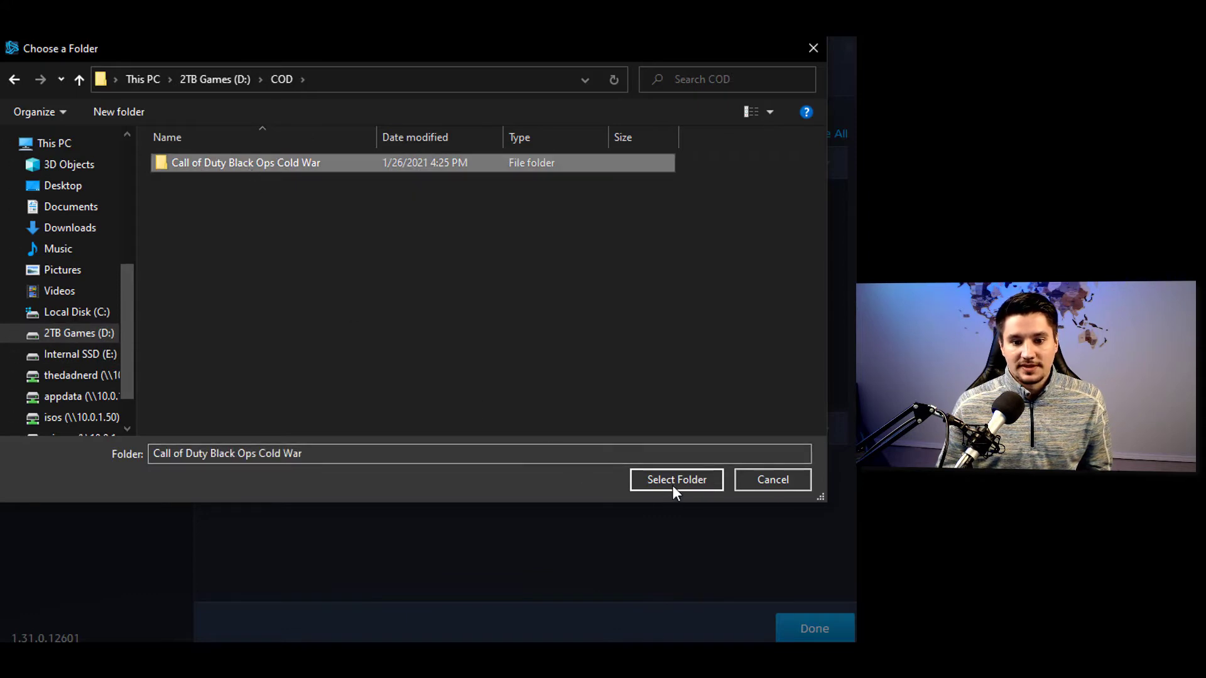
{"action": "left_click", "coordinate": [676, 479]}
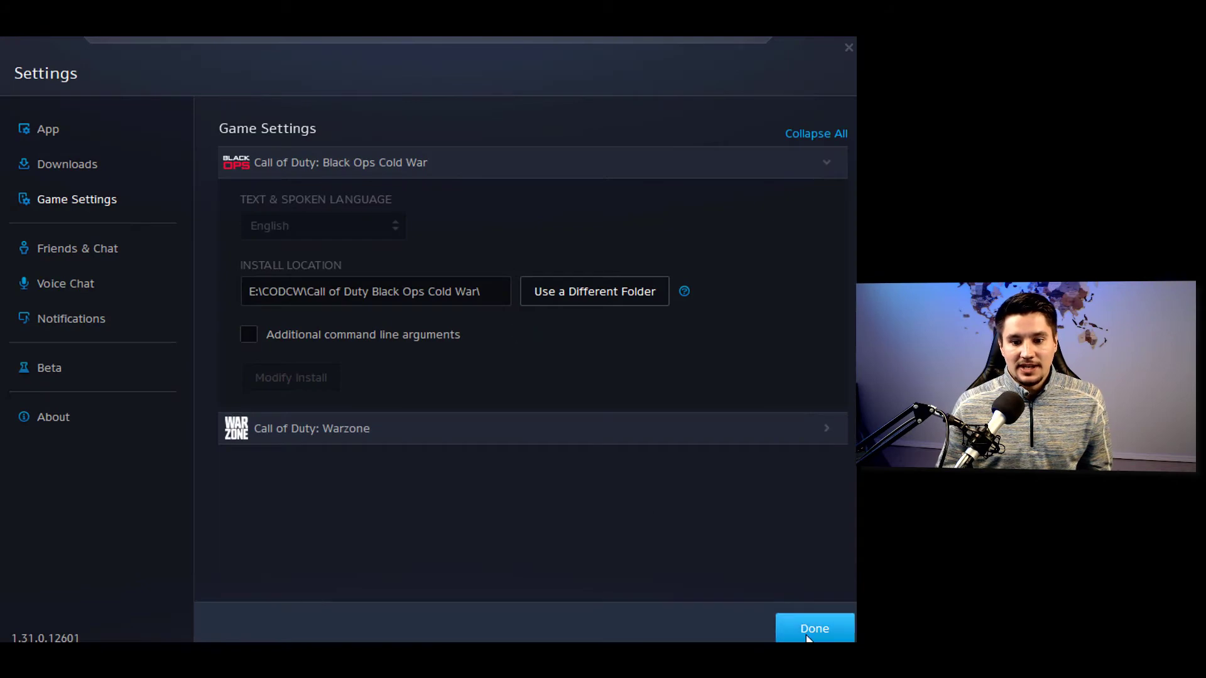
- Close Settings with Done and return to the Black Ops Cold War game page
{"action": "left_click", "coordinate": [814, 628]}
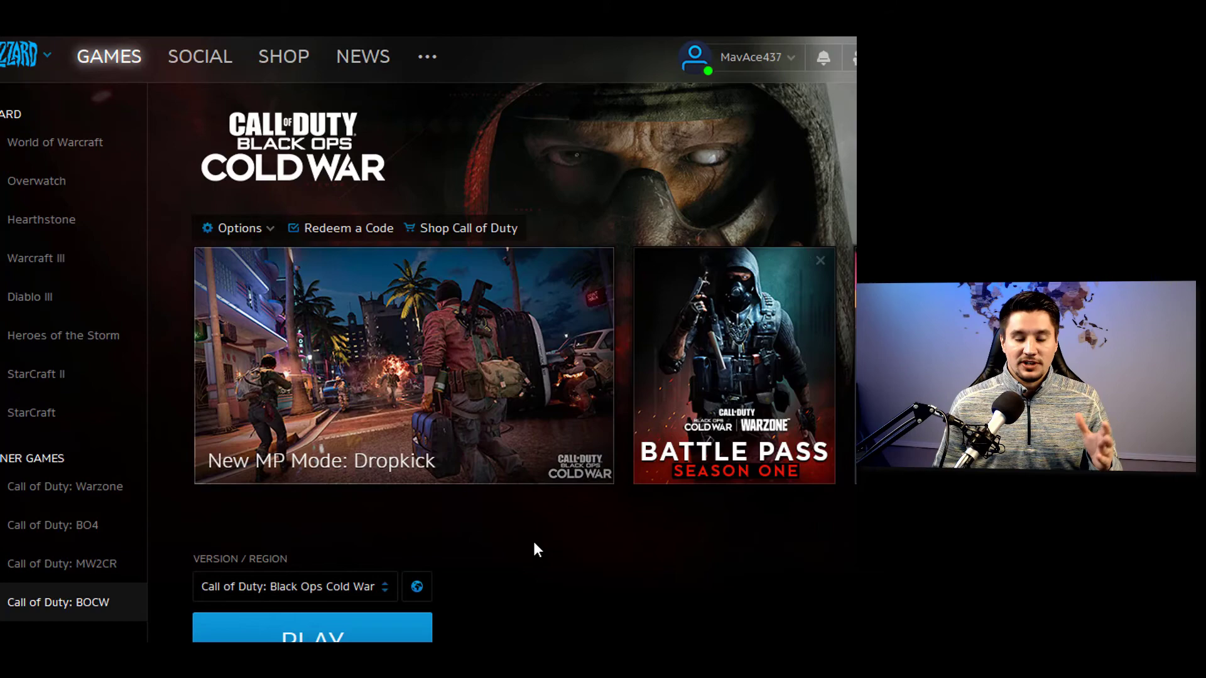
{"action": "mouse_move", "coordinate": [541, 547]}
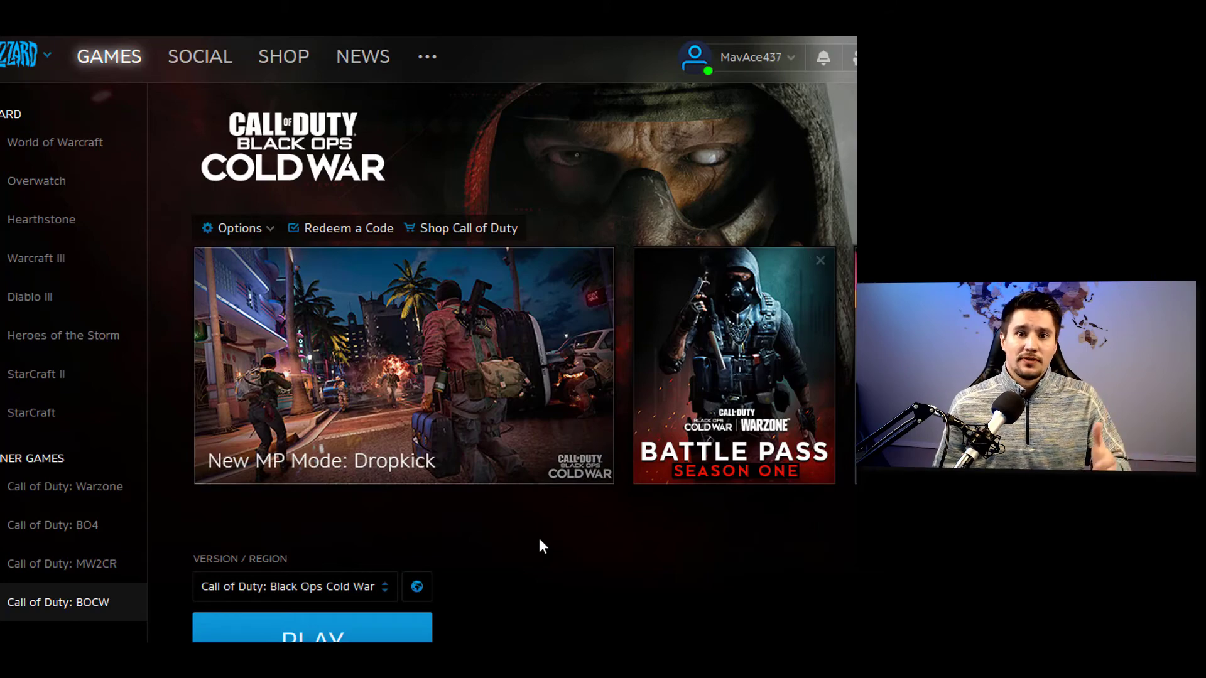